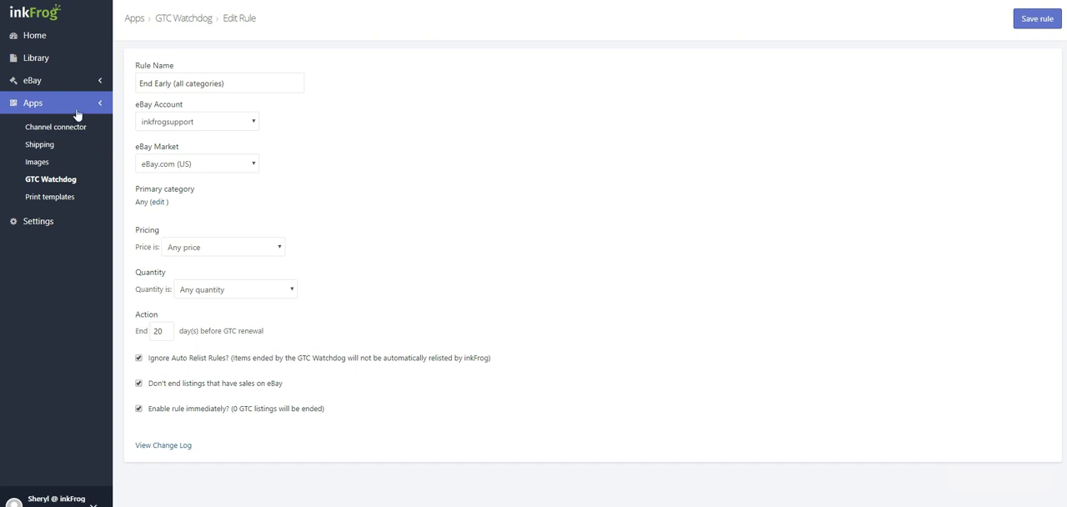
mouse_move(68, 186)
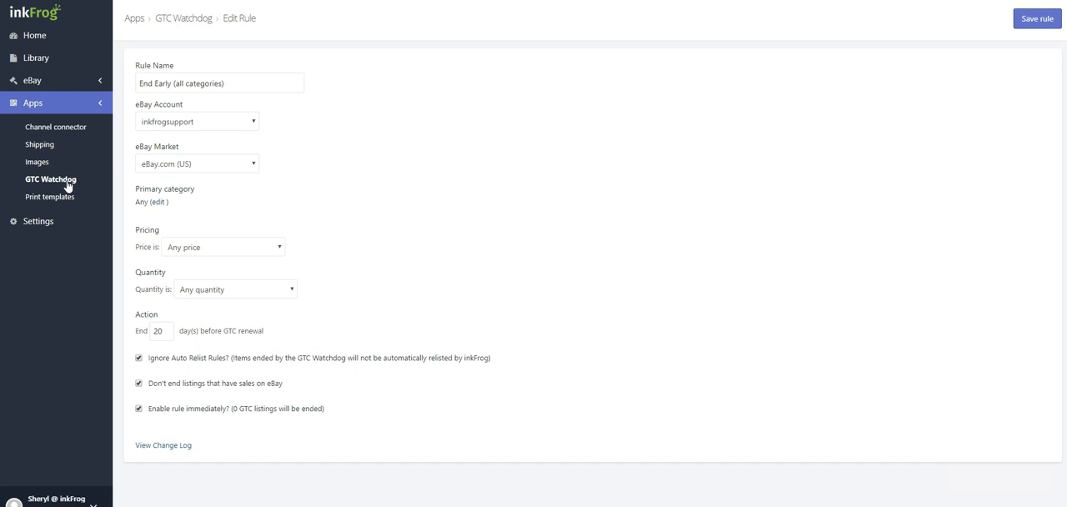
mouse_move(100, 188)
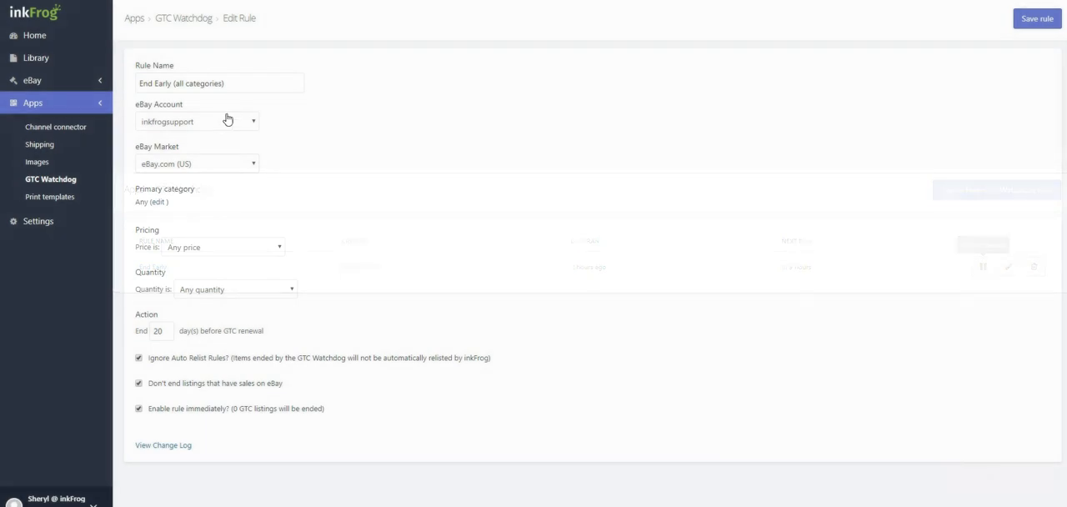
Keep the rule's market as eBay.com (US), category unchanged, and quantity at Any quantity
left_click(219, 83)
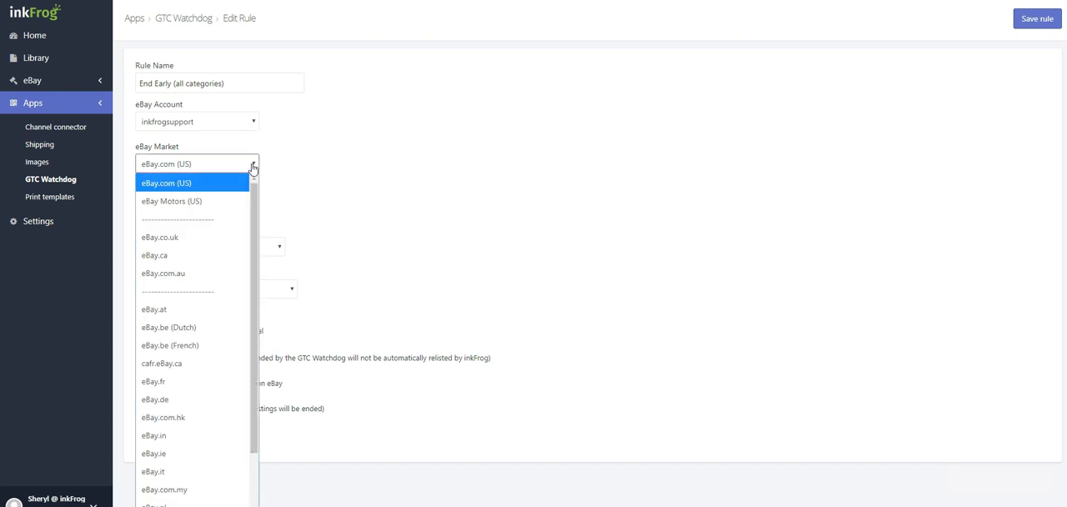
left_click(165, 183)
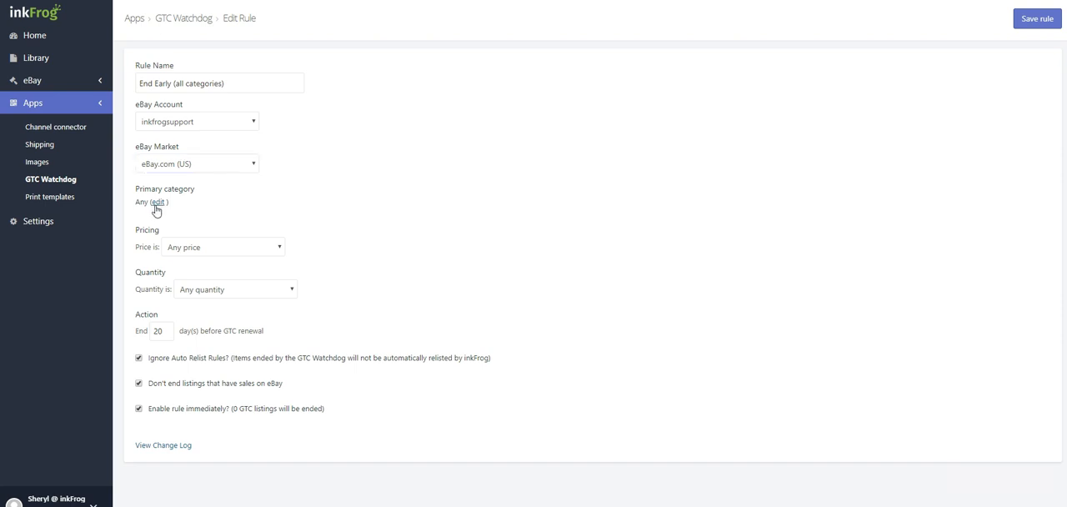
left_click(154, 202)
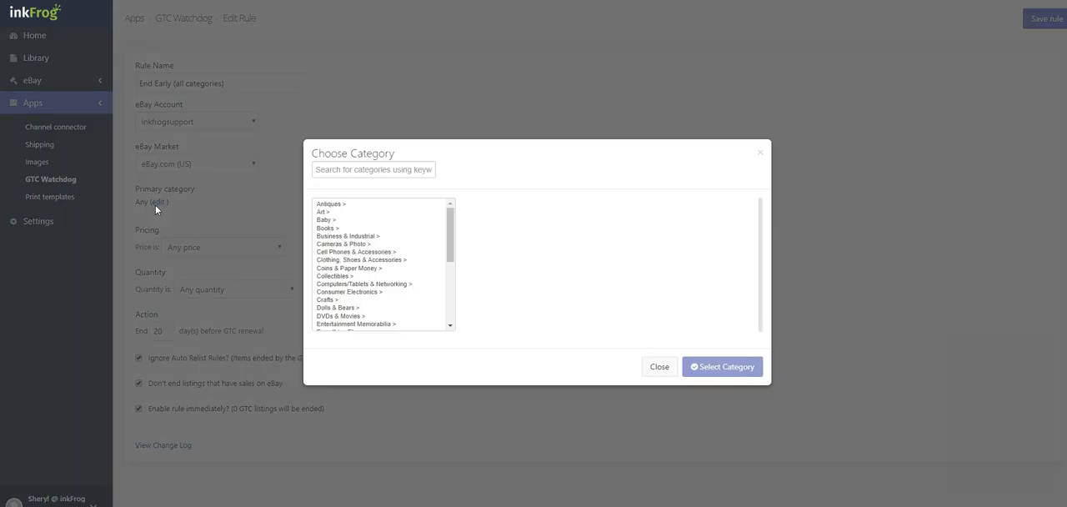
mouse_move(660, 367)
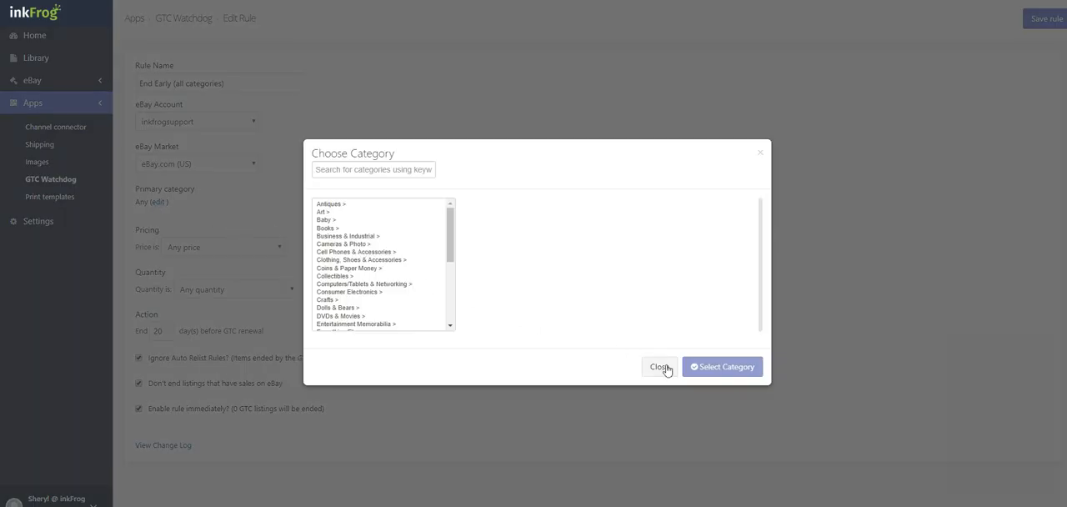
left_click(659, 367)
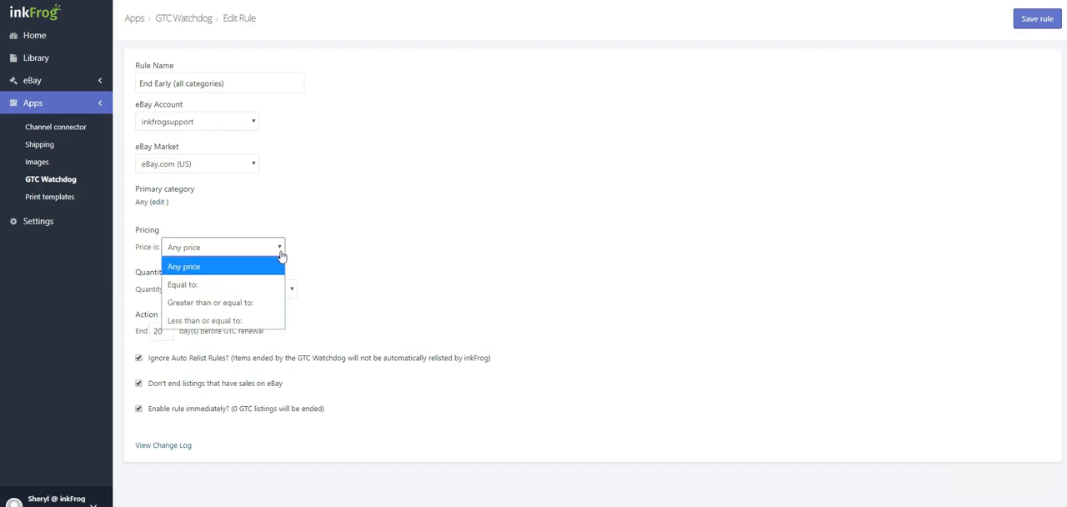
mouse_move(268, 302)
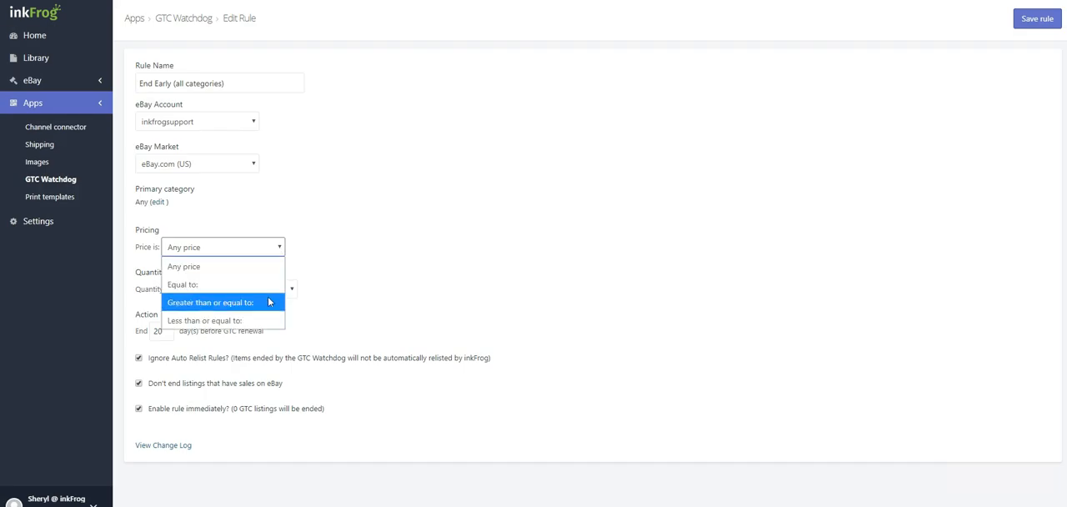
mouse_move(270, 320)
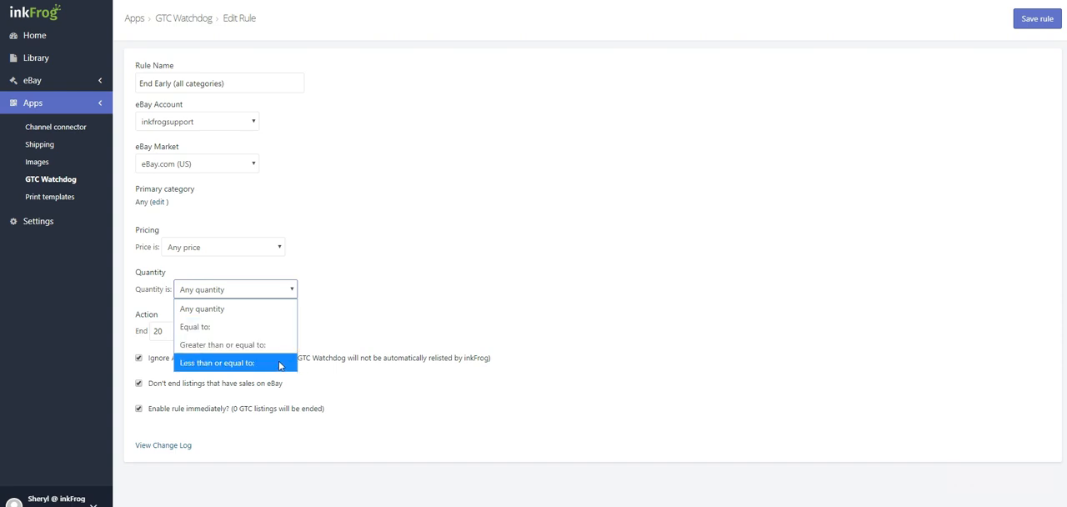
left_click(201, 308)
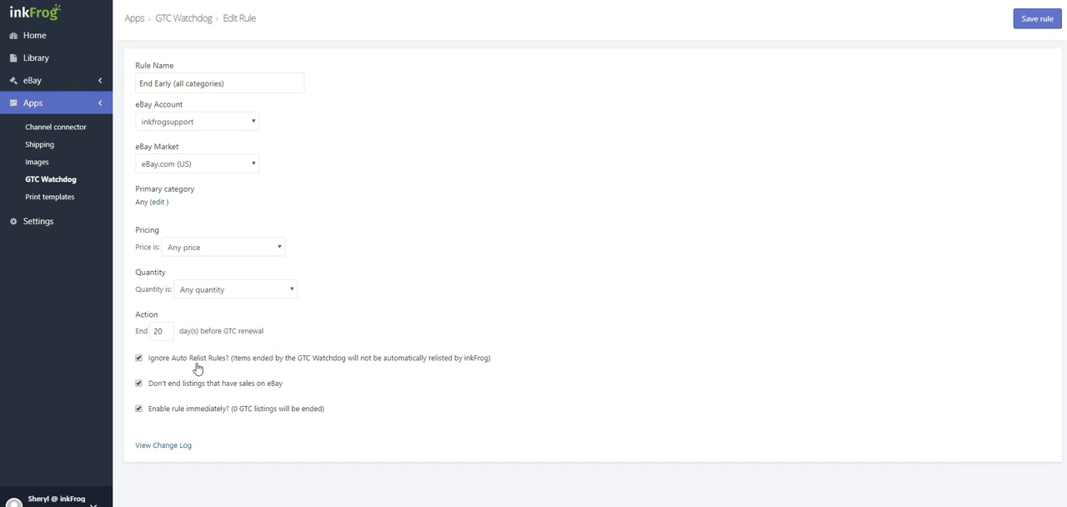
mouse_move(206, 395)
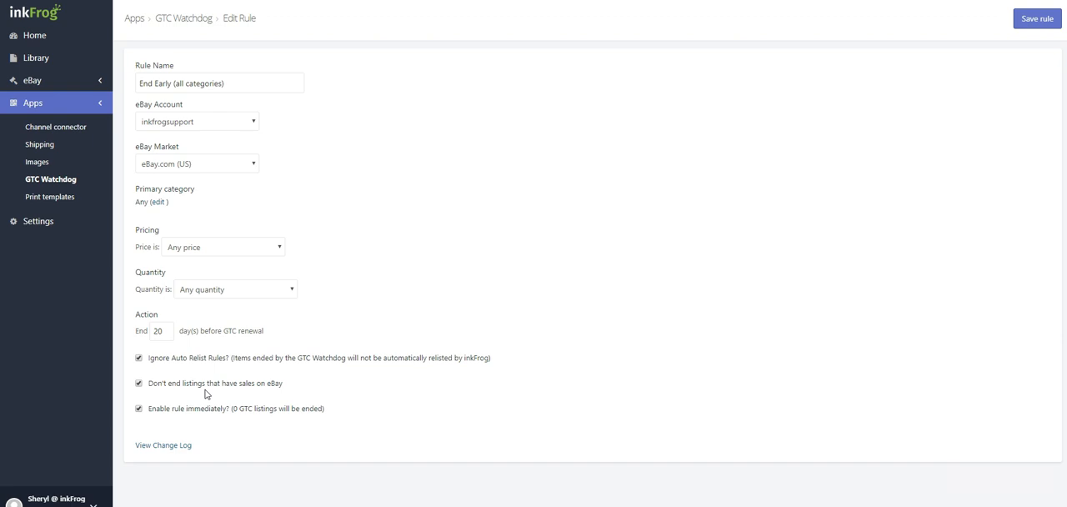
mouse_move(201, 418)
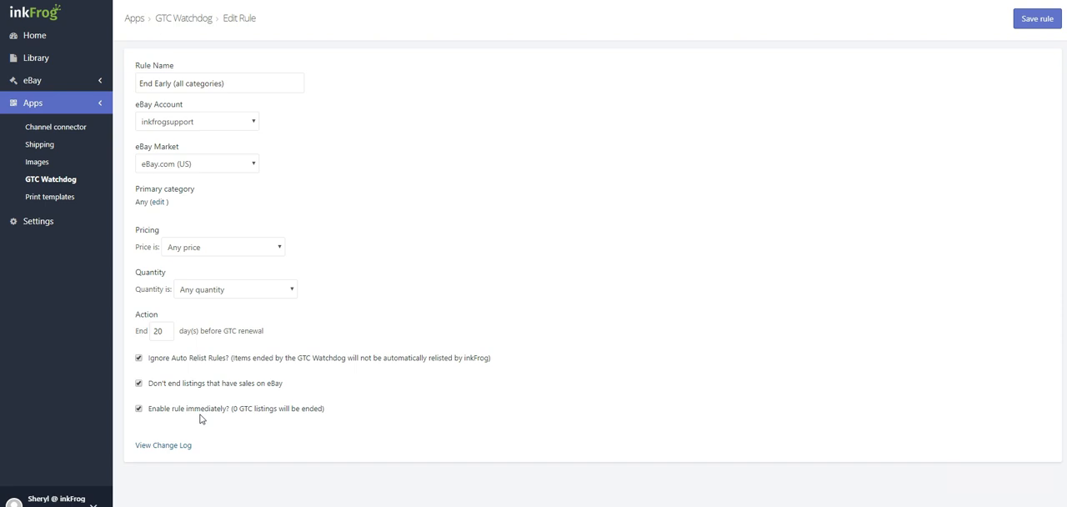
mouse_move(495, 378)
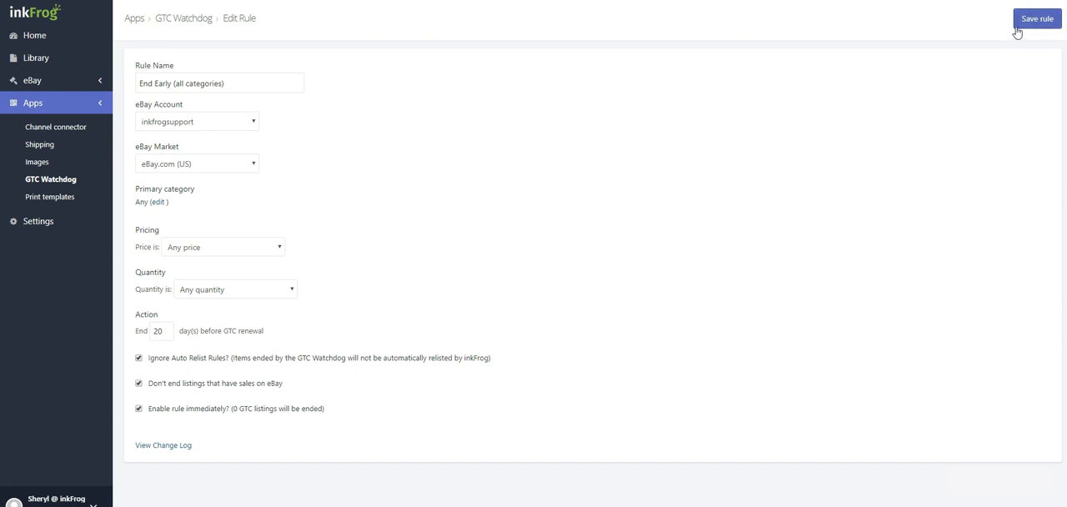
Save the End Early rule and pause it in the GTC Watchdog list
left_click(1037, 18)
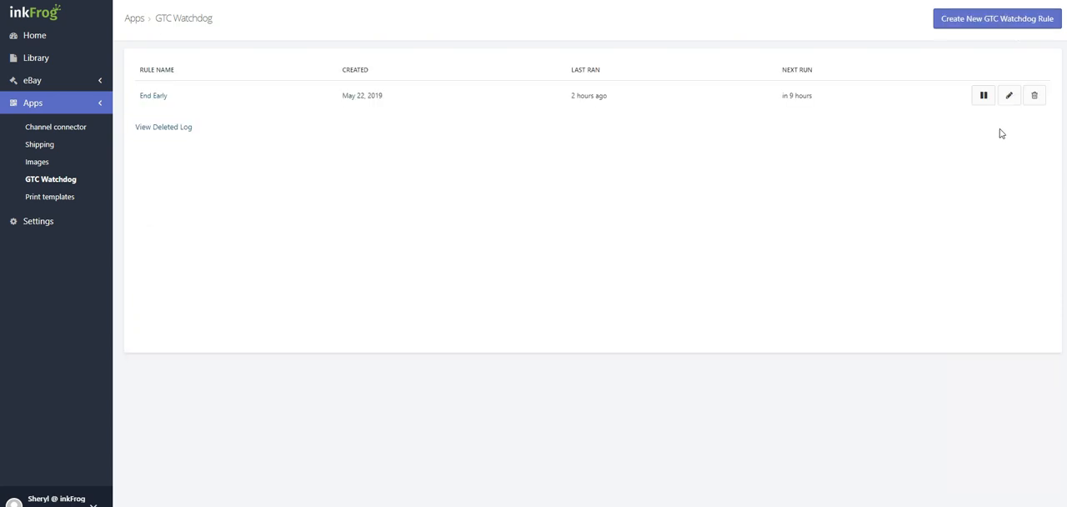
left_click(982, 94)
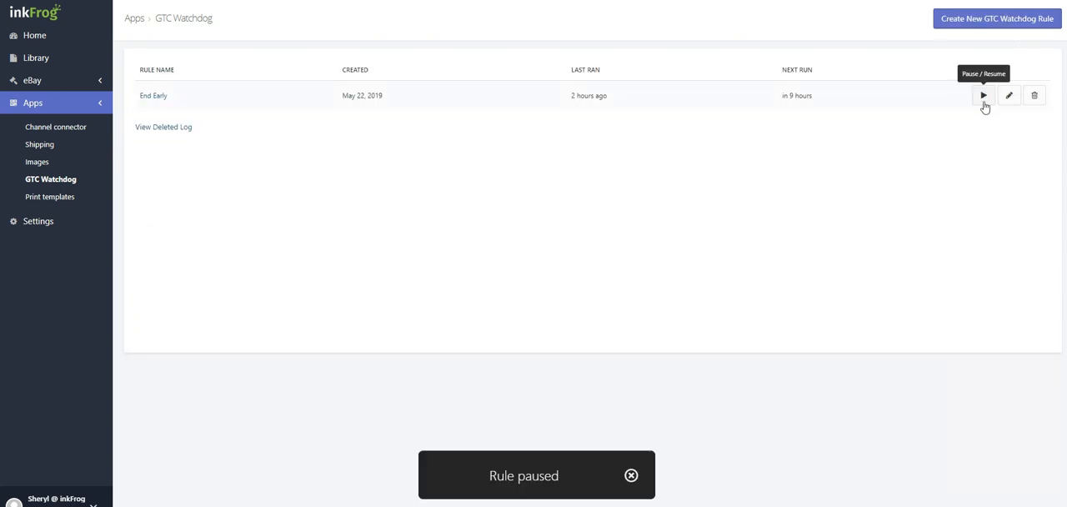
left_click(983, 95)
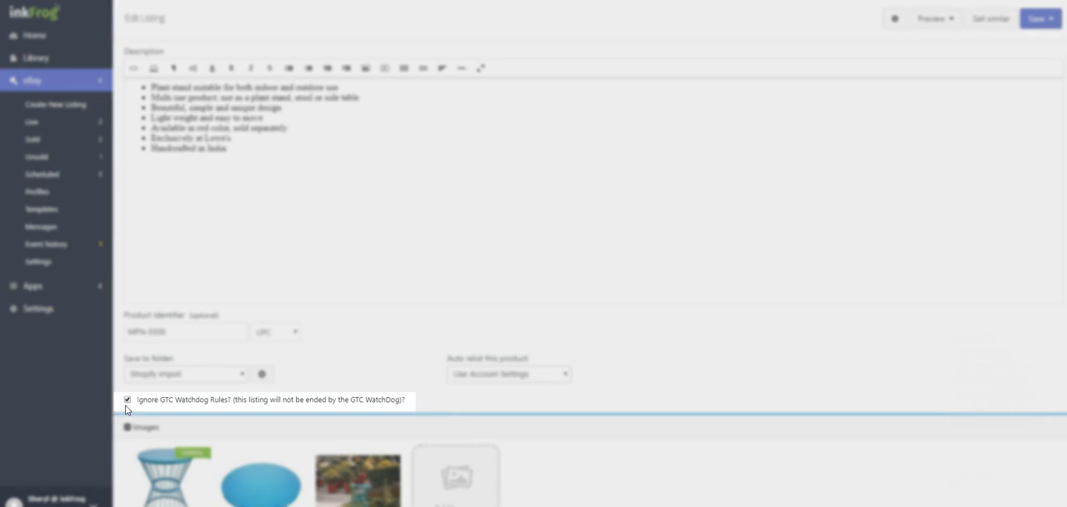
mouse_move(130, 415)
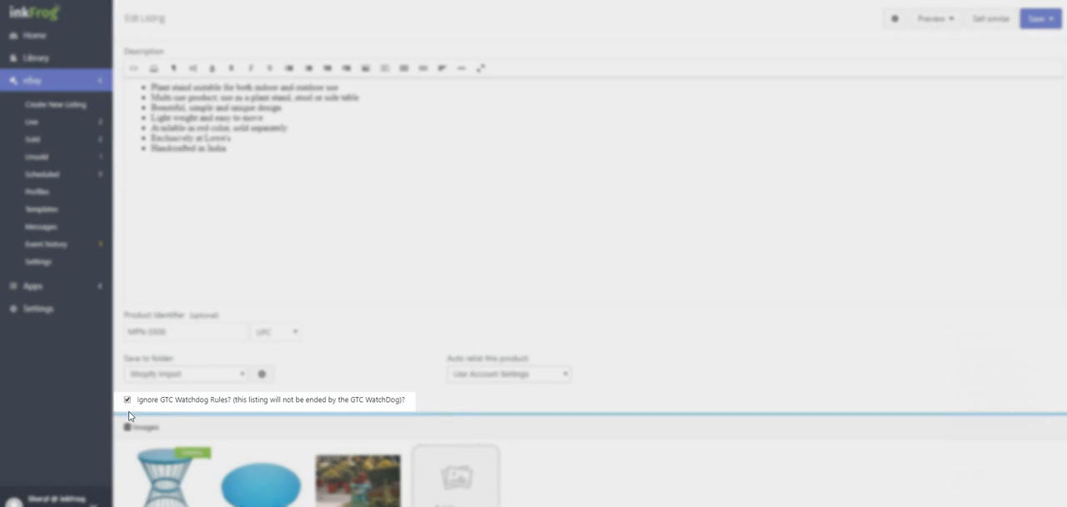